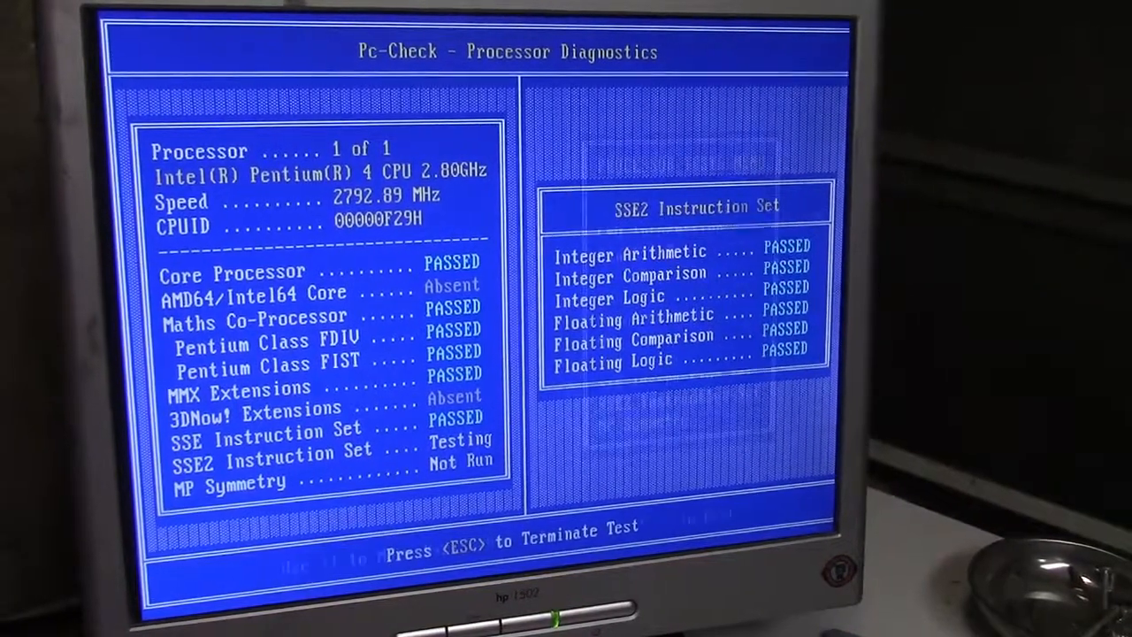
Step: Return to the Advanced Diagnostic Tests Menu after the processor tests and enter Hard Disk diagnostics
key("Escape")
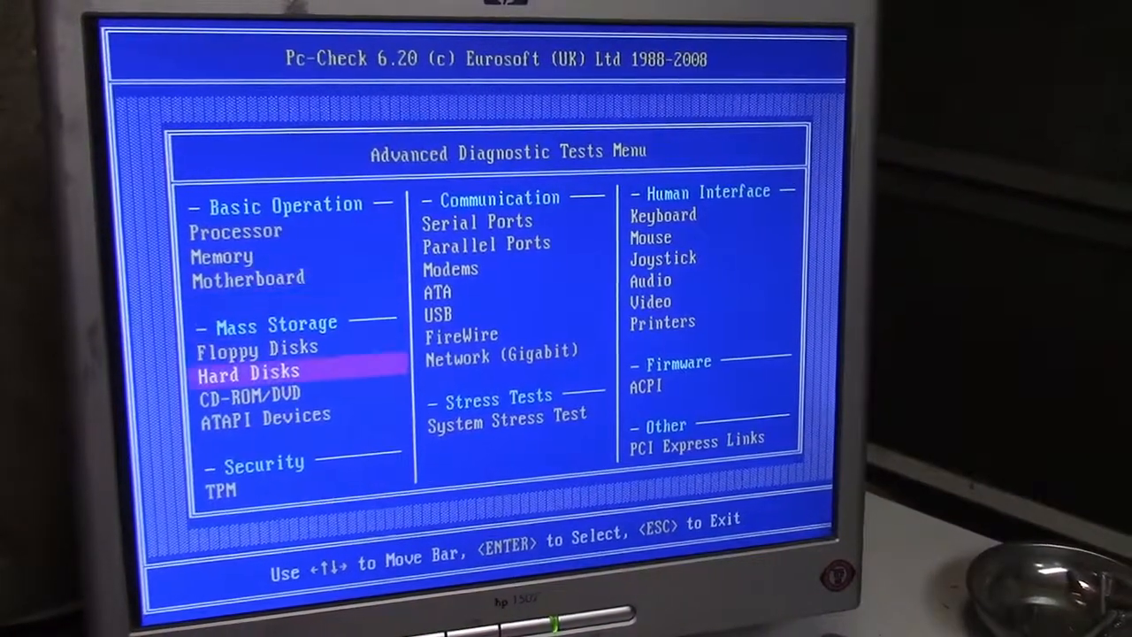
key("Return")
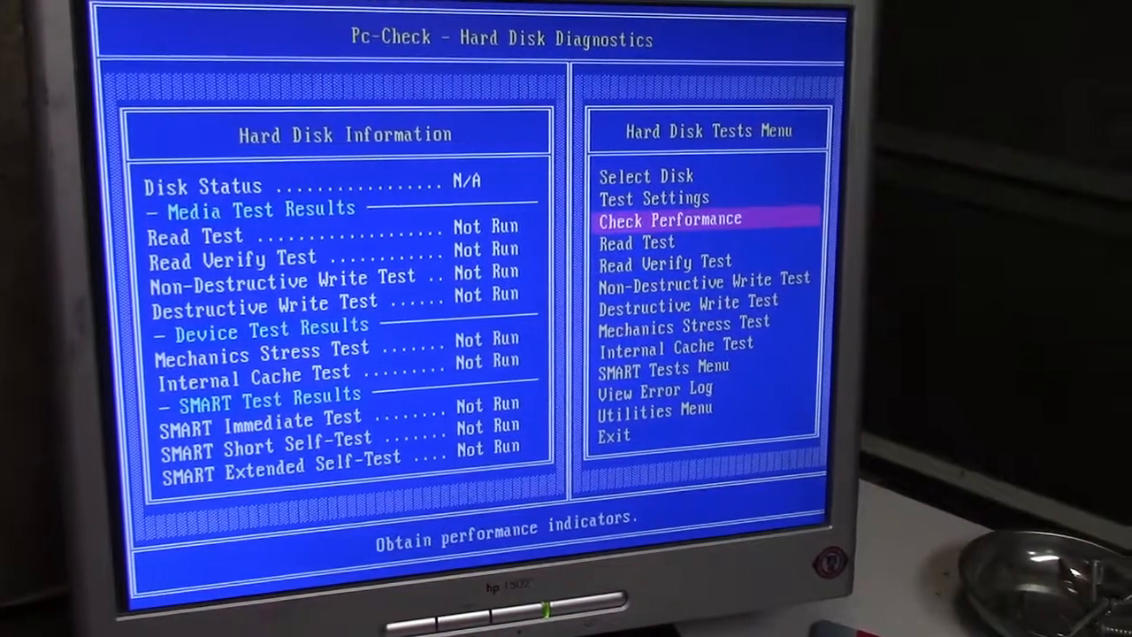
Step: Select Memory in the tests menu and start the memory test on the 2 x 1024 MB DIMMs
key("Down")
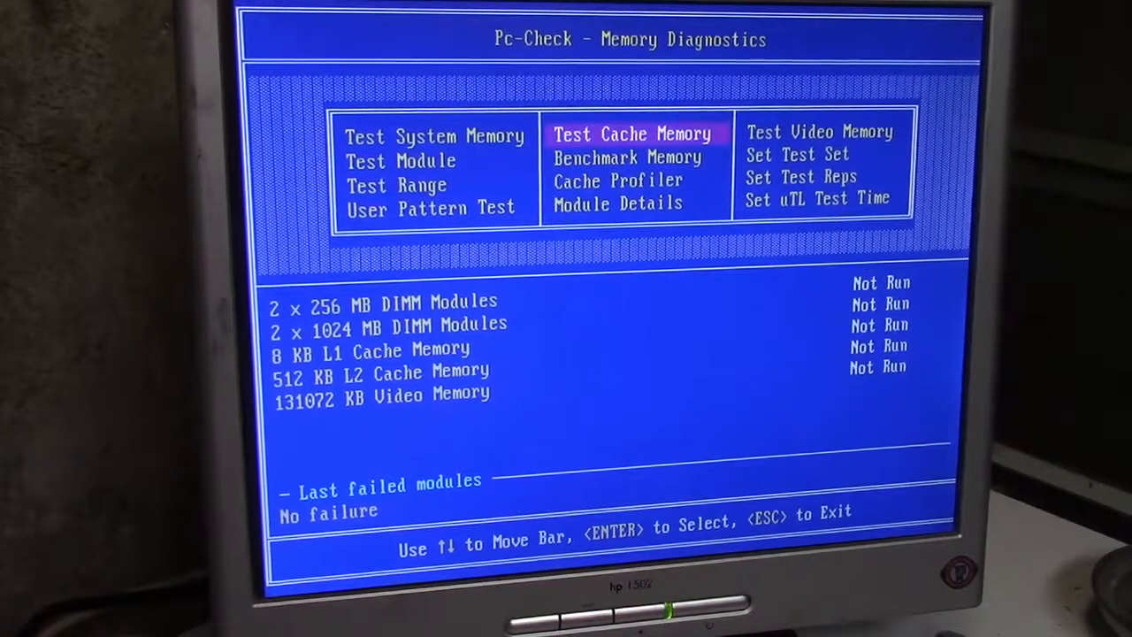
key("Return")
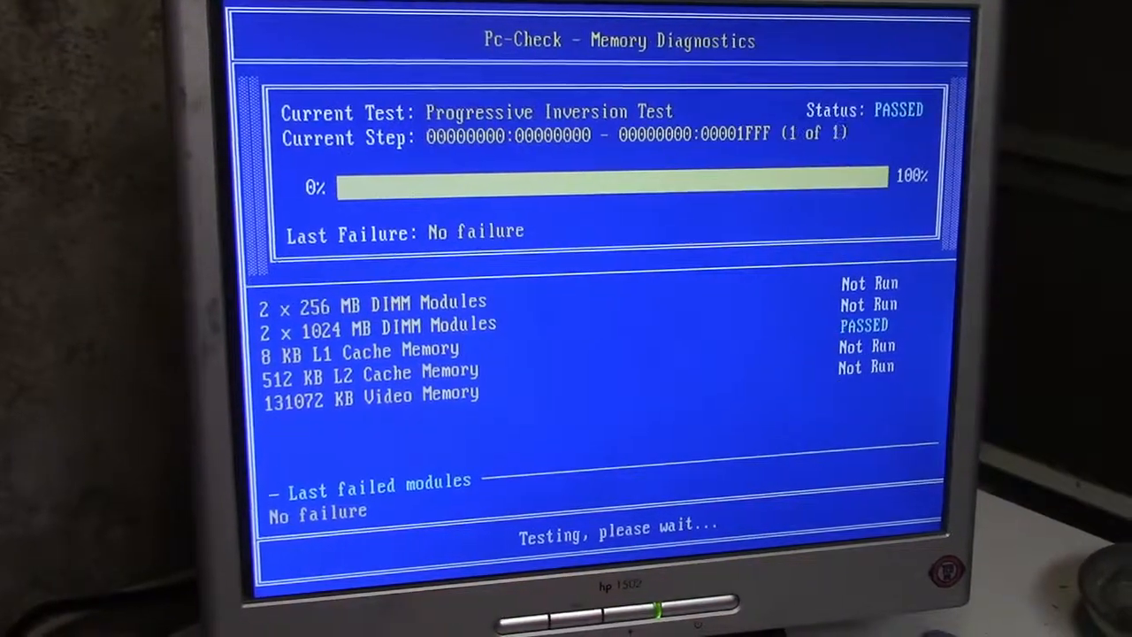